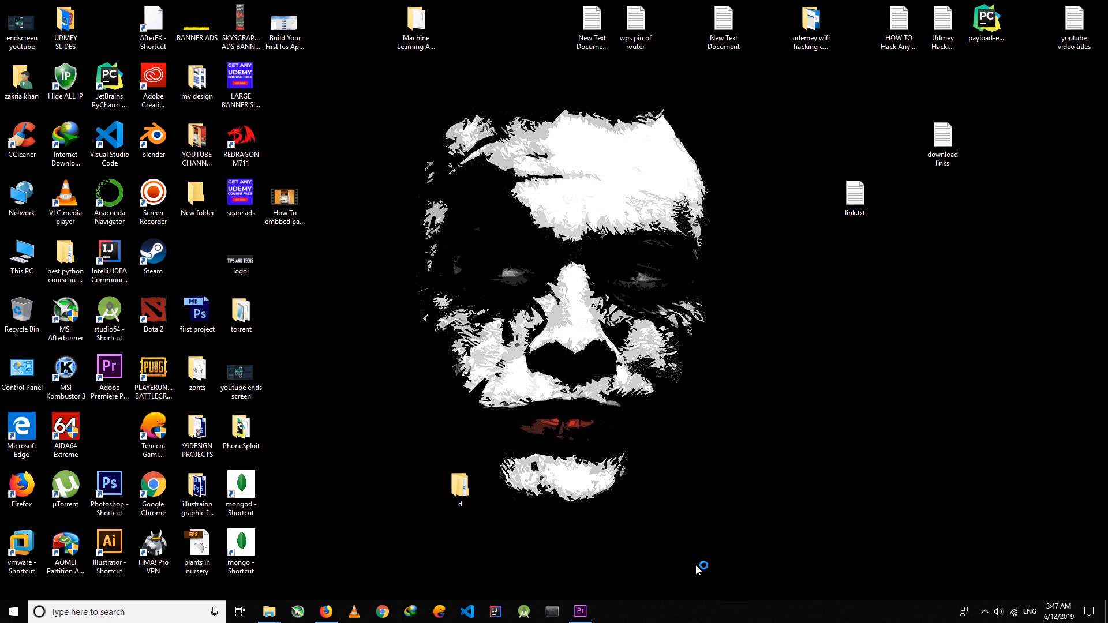
mouse_move(696, 569)
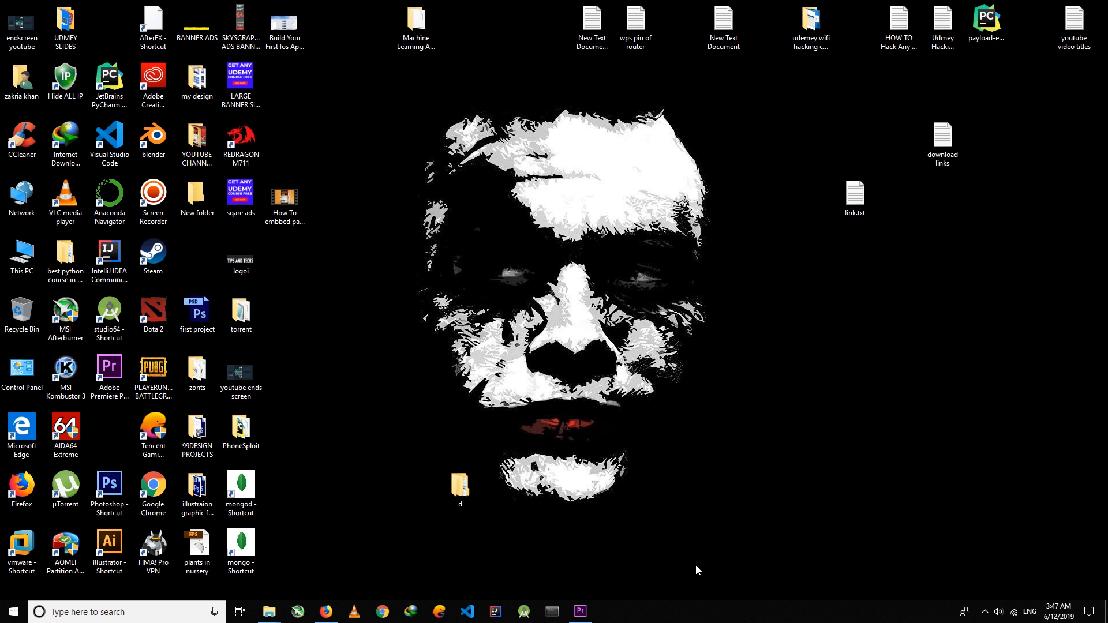
Bring the Firefox window forward showing the Git for Windows download site.
click(324, 611)
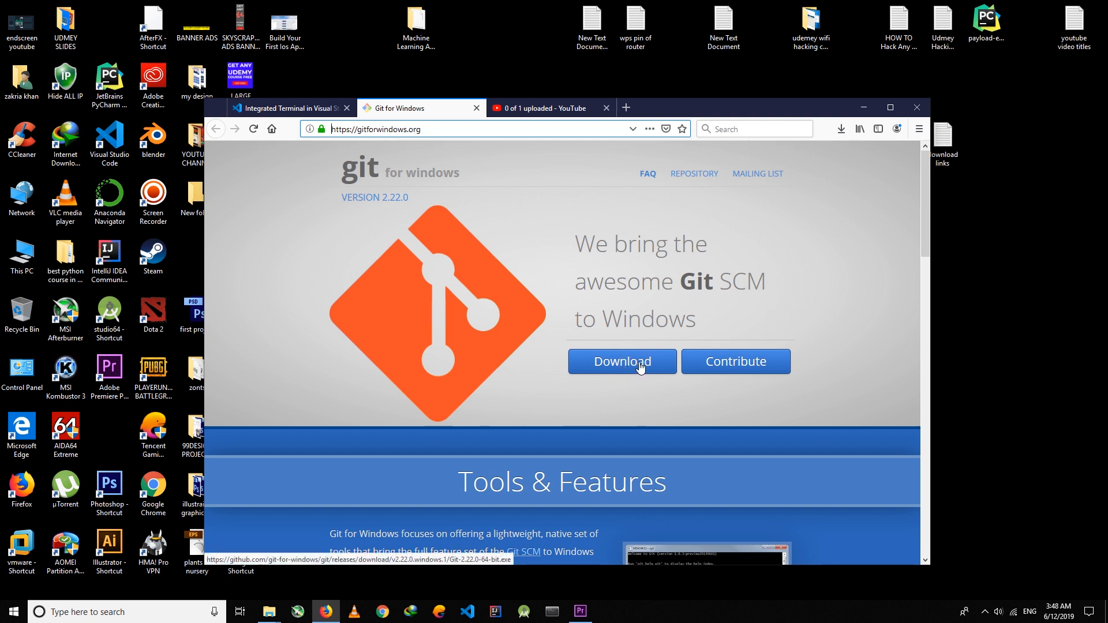
mouse_move(495, 451)
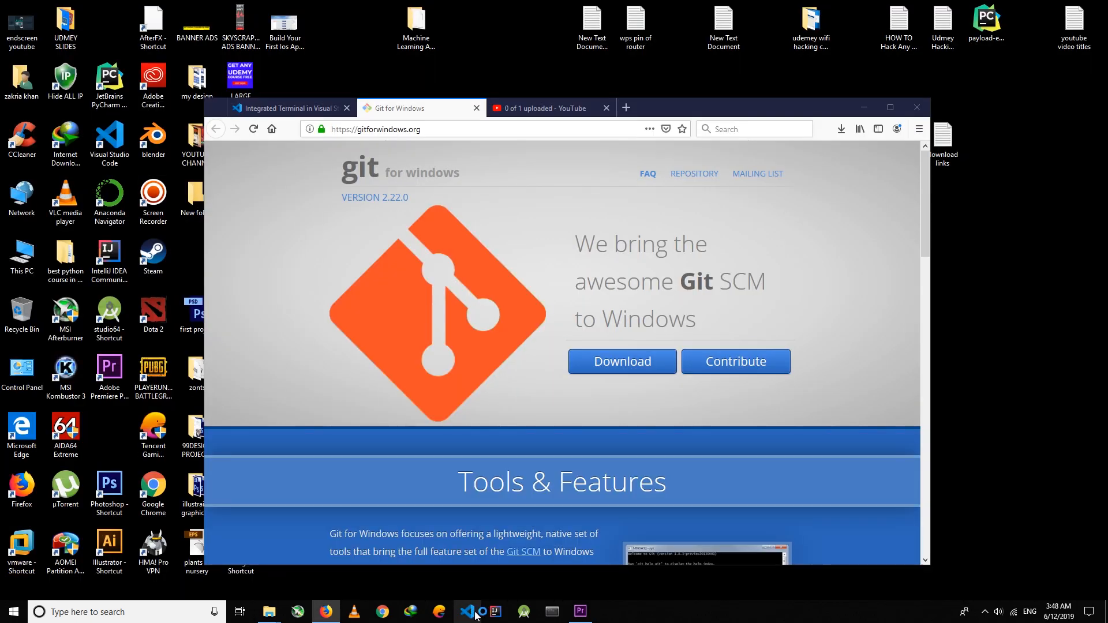
Open VS Code user settings at Features > Terminal, scrolled to the terminal options.
click(465, 611)
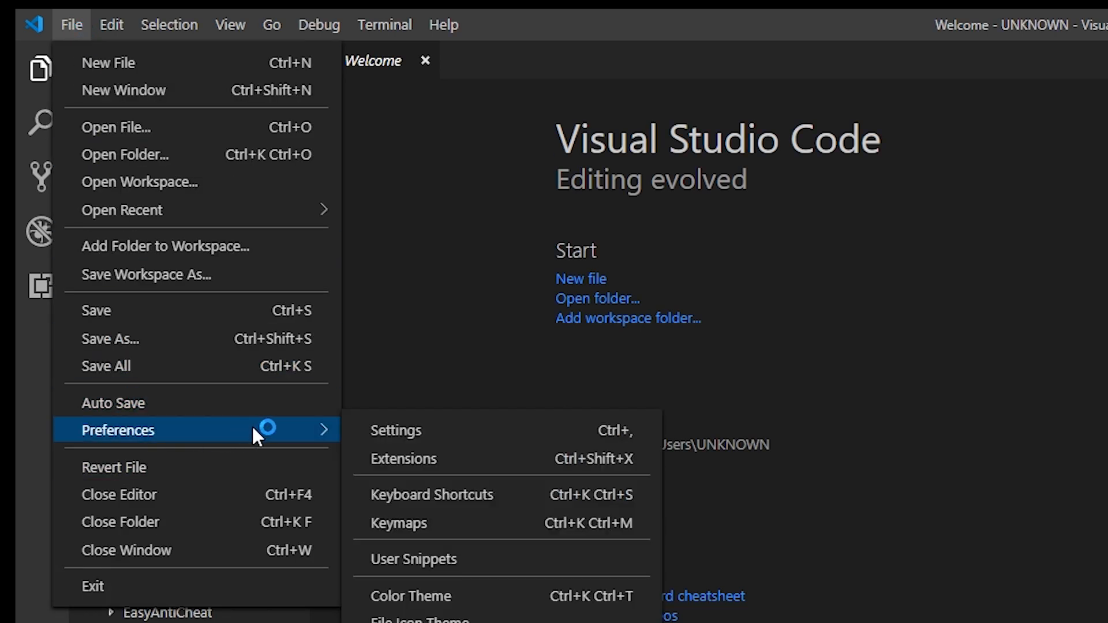
click(394, 430)
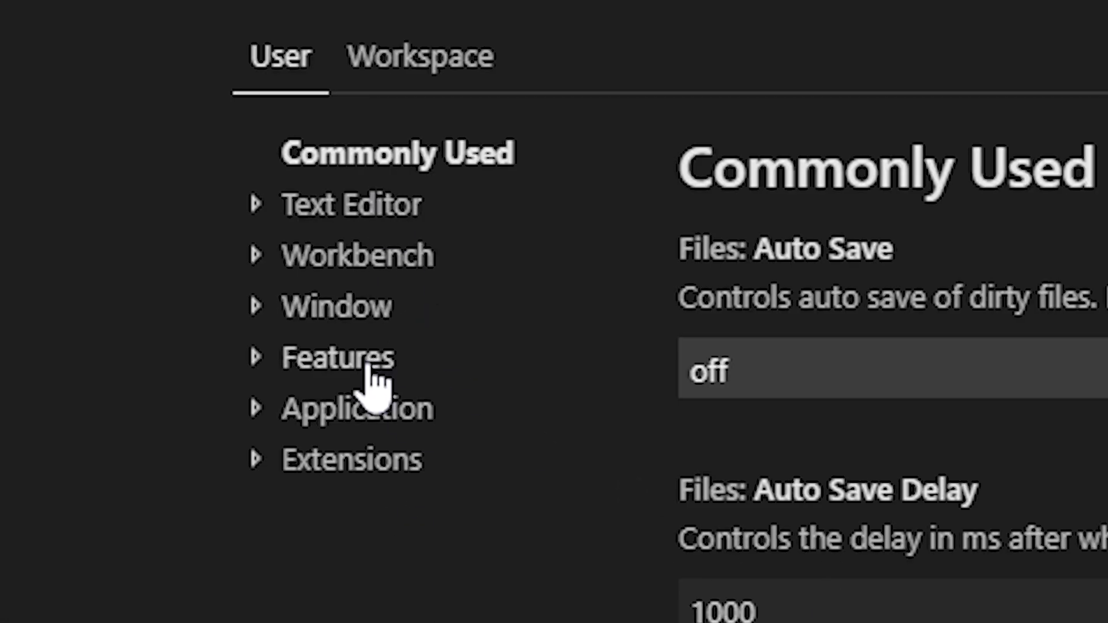
click(339, 356)
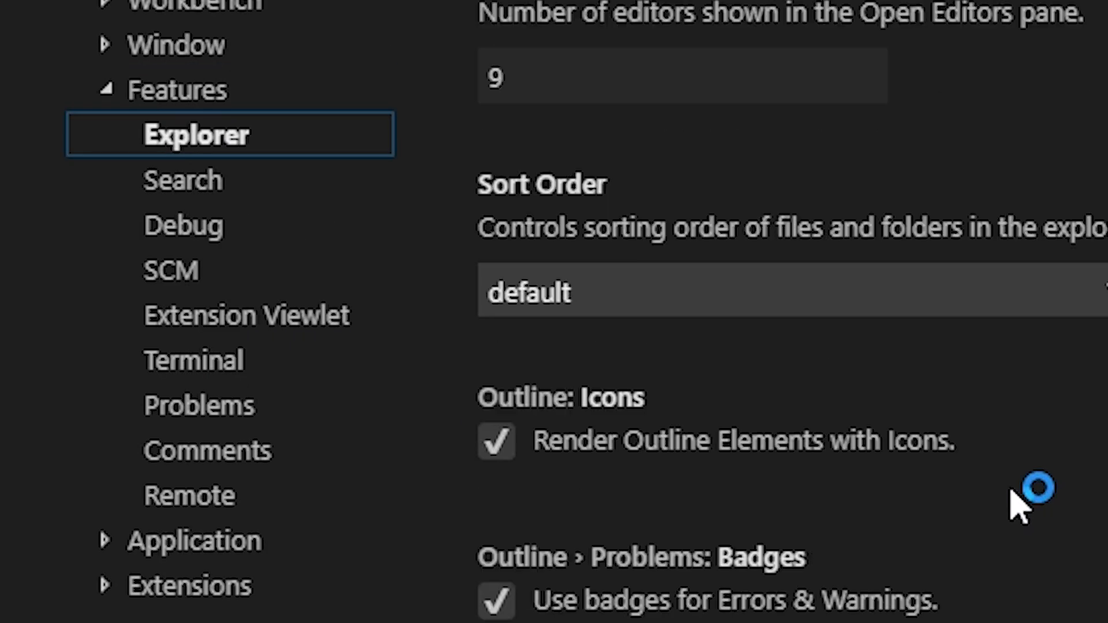
click(192, 361)
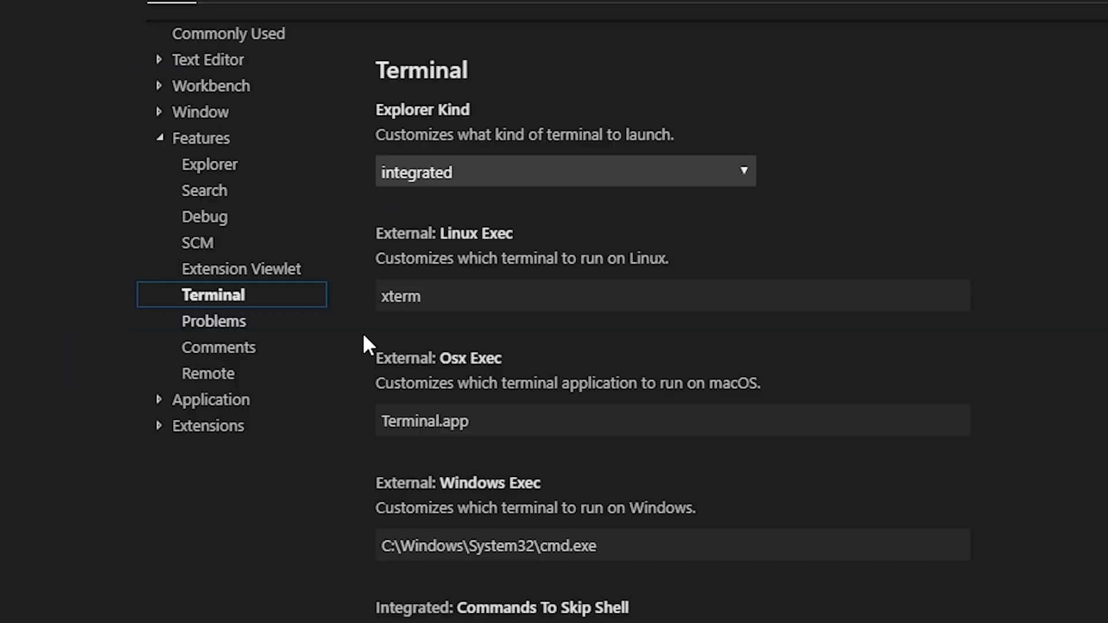
scroll(down, 3)
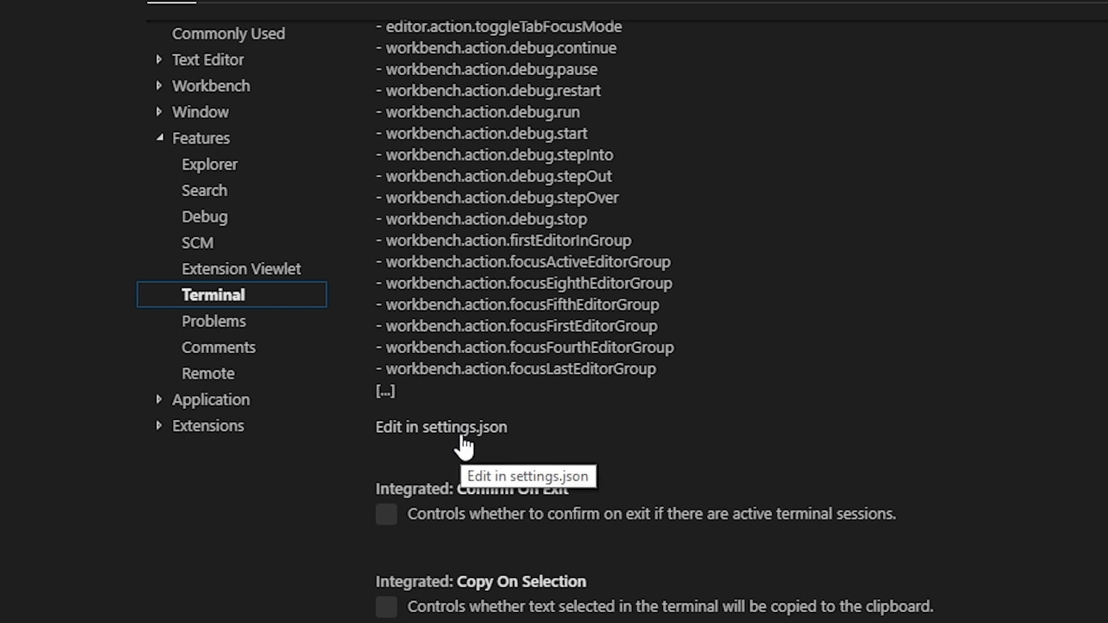
Open settings.json and delete the terminal.integrated.shell.windows cmd.exe line.
click(440, 427)
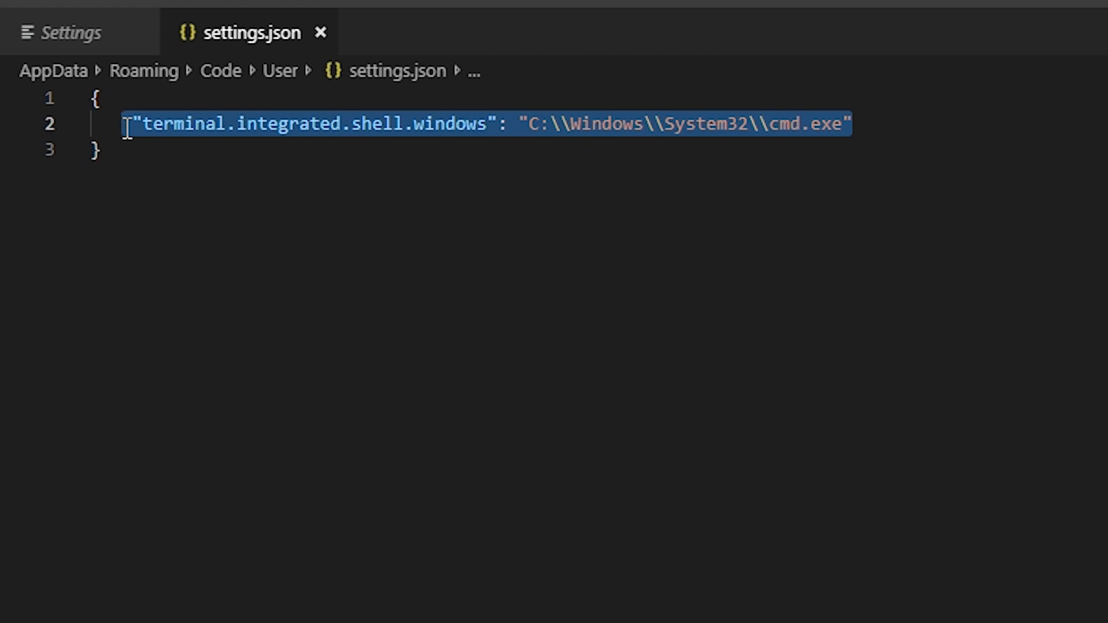
mouse_move(894, 256)
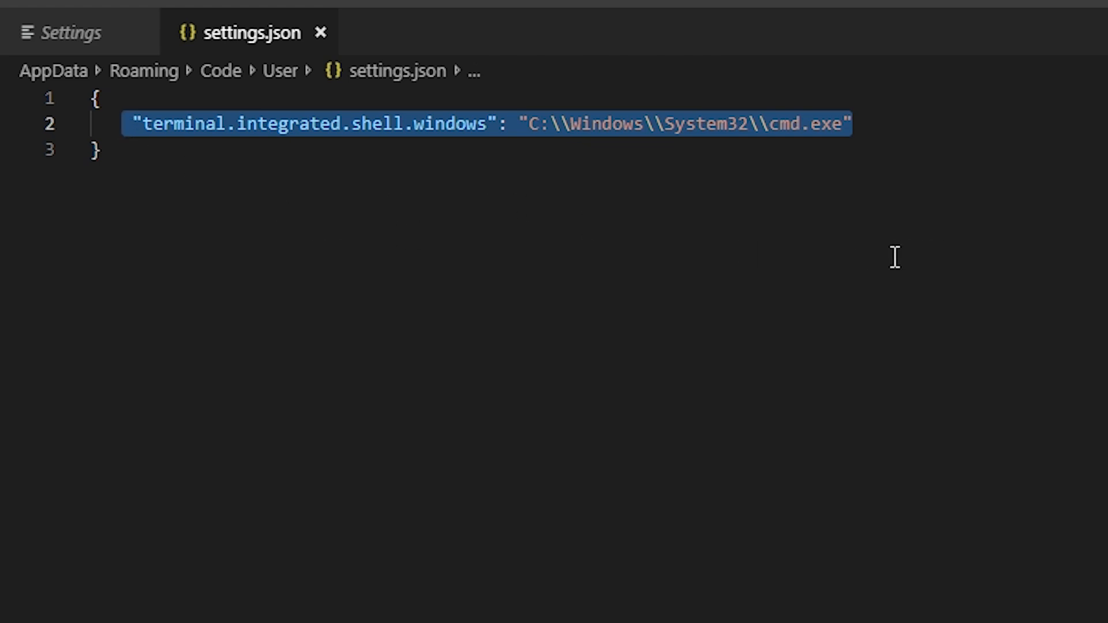
key(Delete)
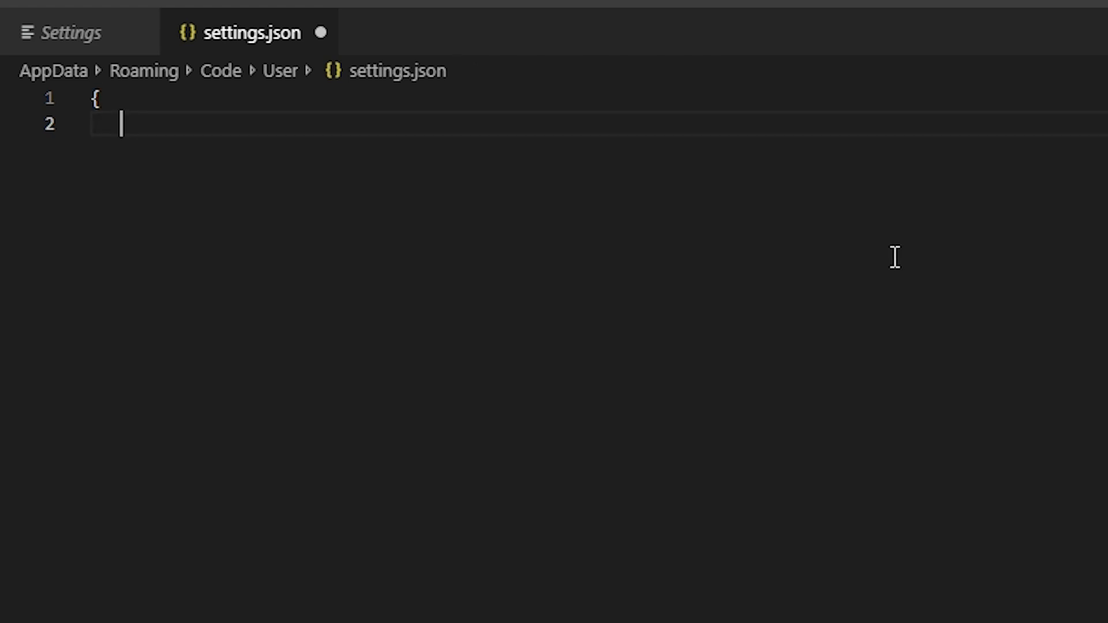
key(ctrl+a)
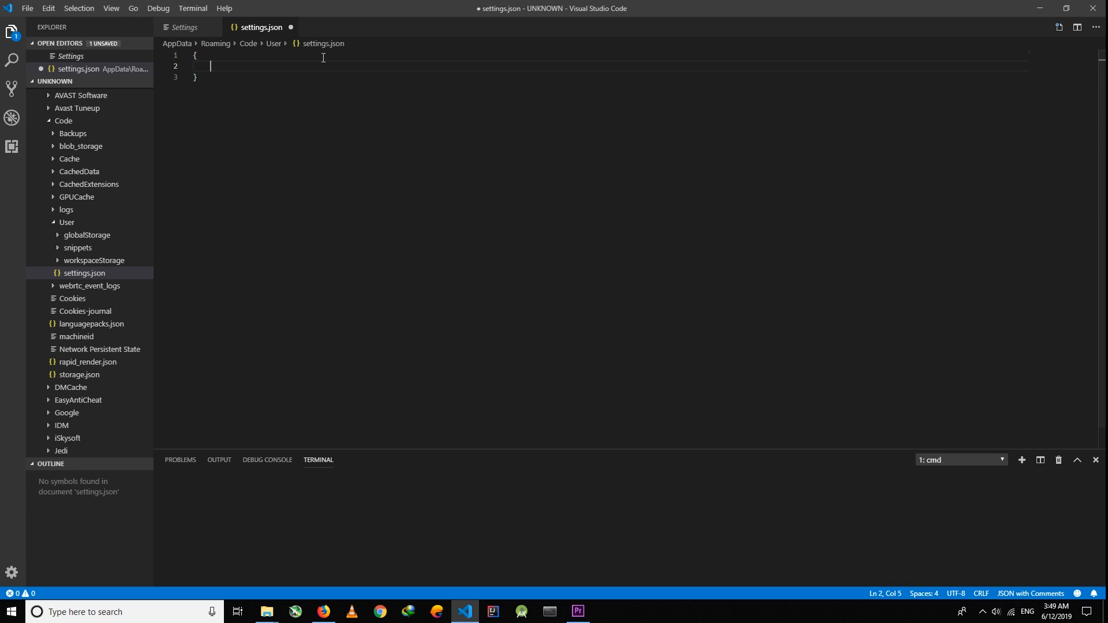
Paste the bash.exe shell setting into settings.json and save it.
right_click(321, 66)
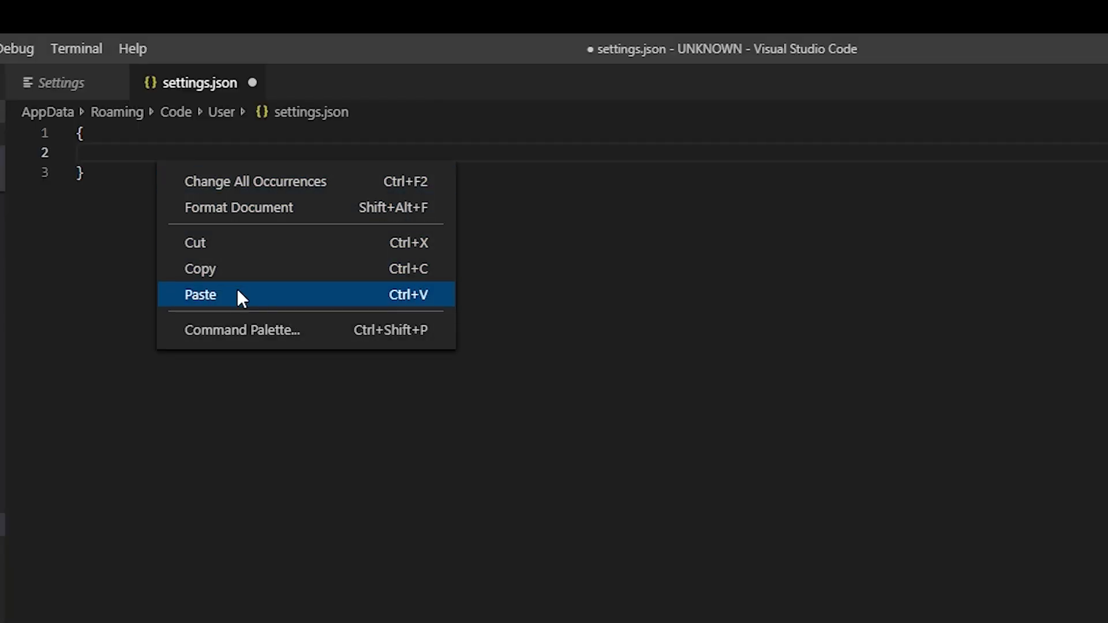
click(200, 295)
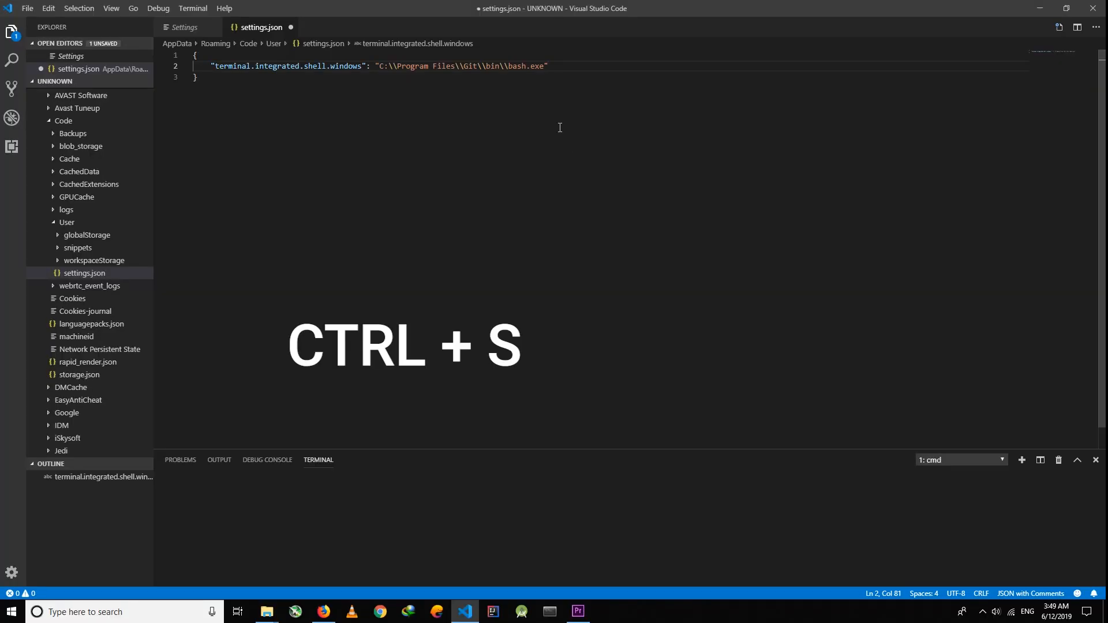
key(ctrl+s)
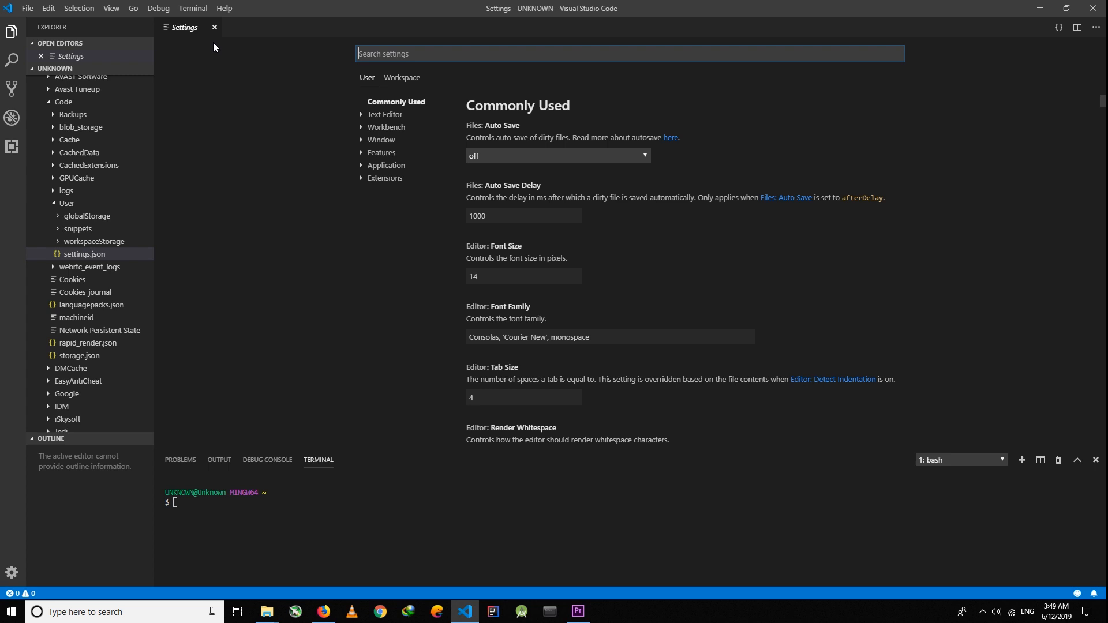
Close the Settings page and then VS Code, returning to the Firefox docs.
click(215, 26)
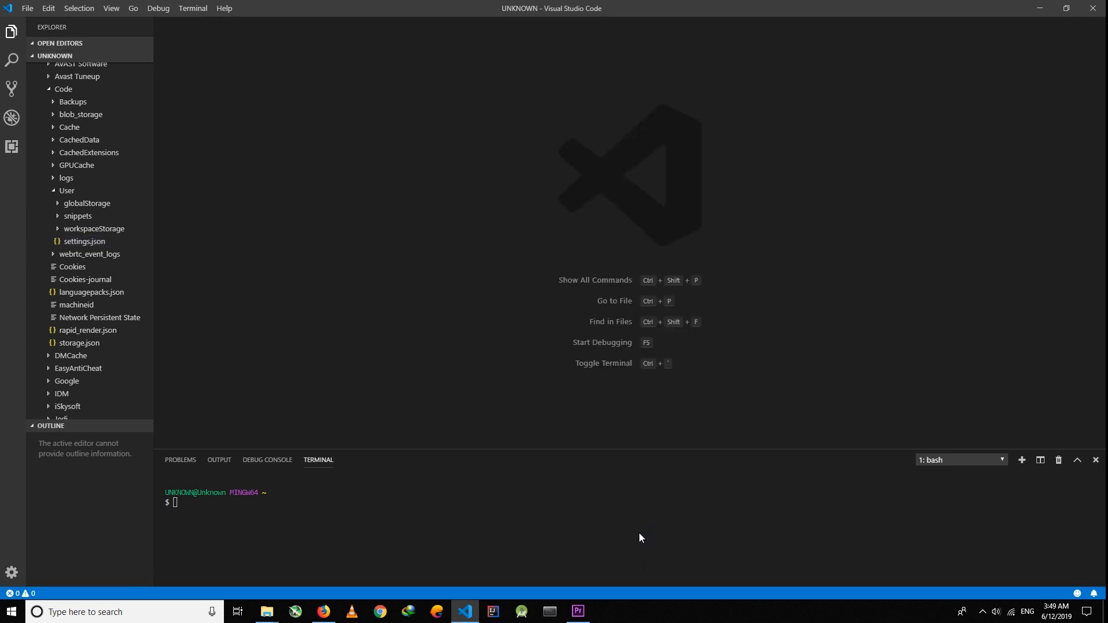
mouse_move(702, 522)
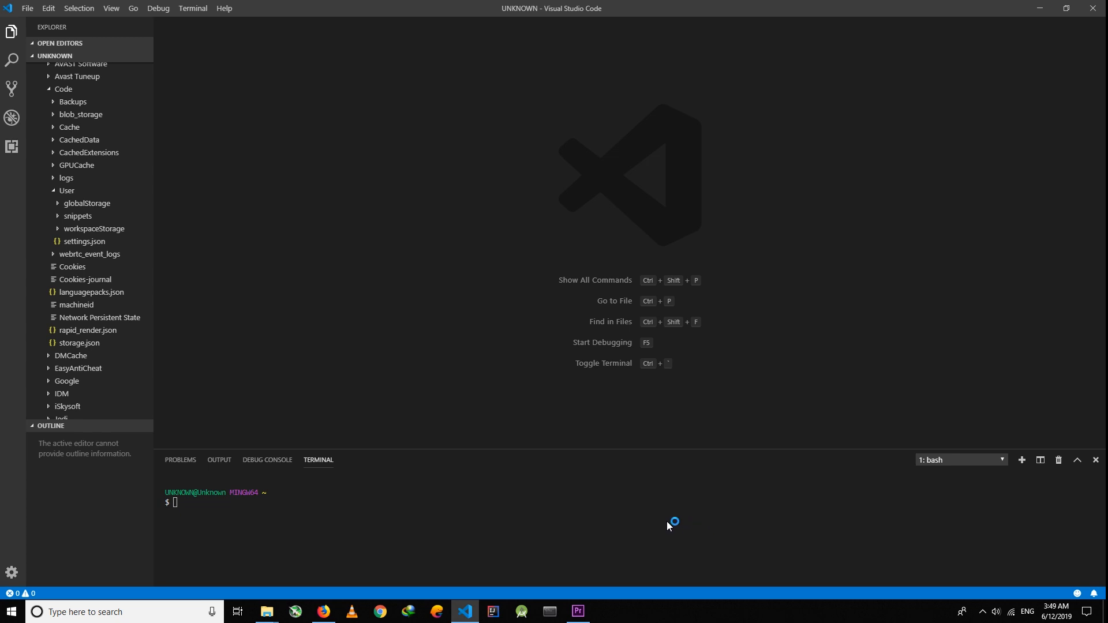
mouse_move(619, 539)
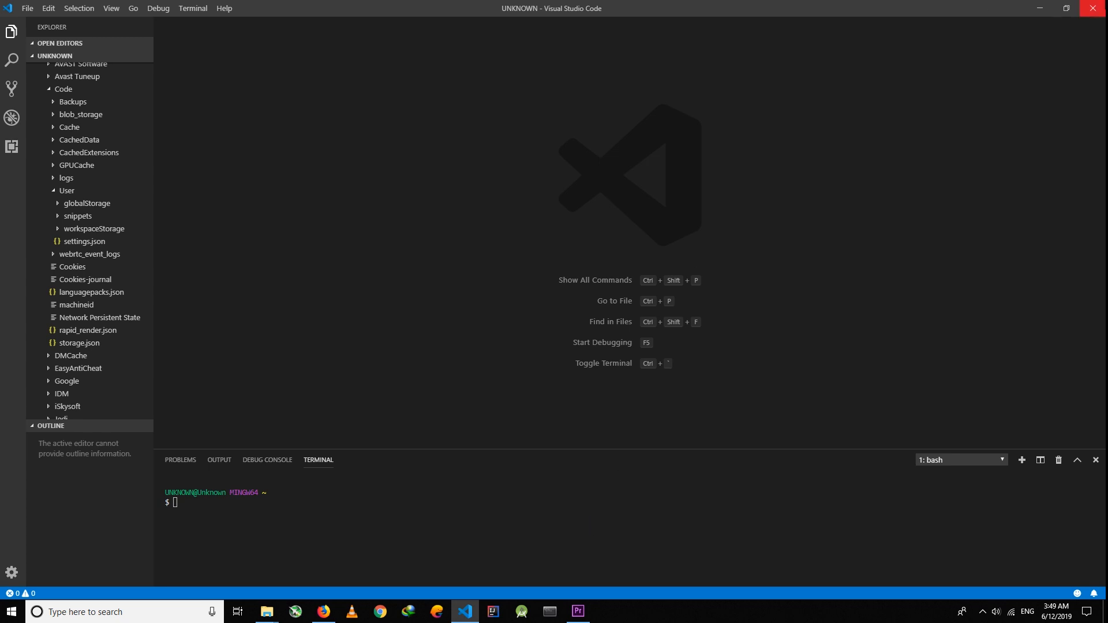
click(321, 611)
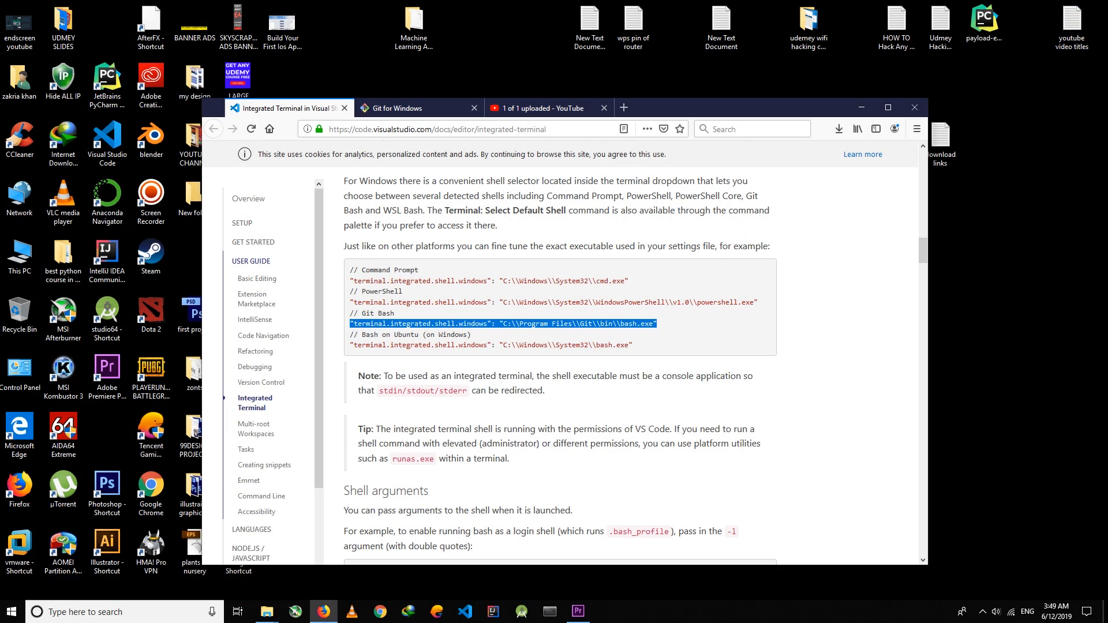